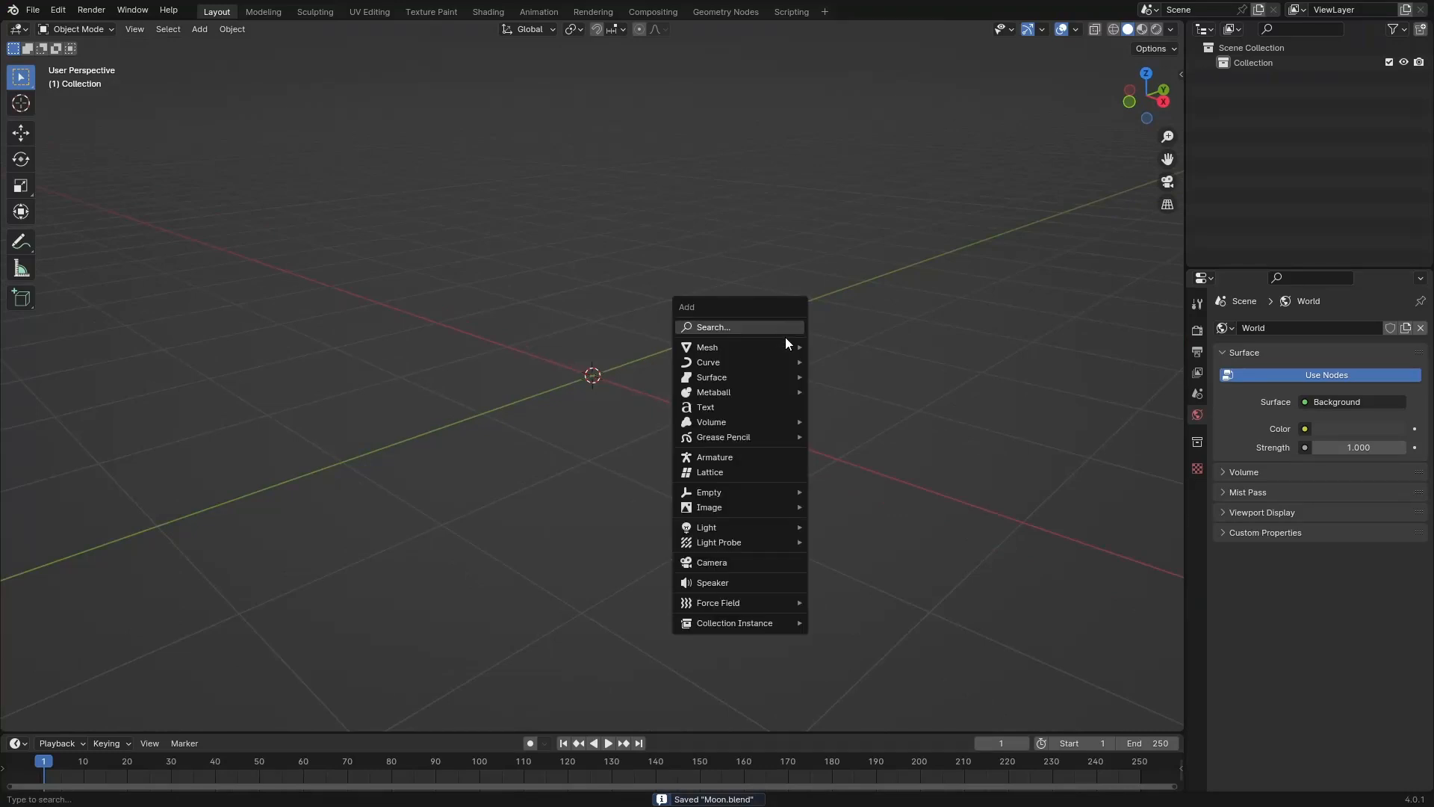
Step: Add a cube to the empty scene to become the Moon object
click(707, 347)
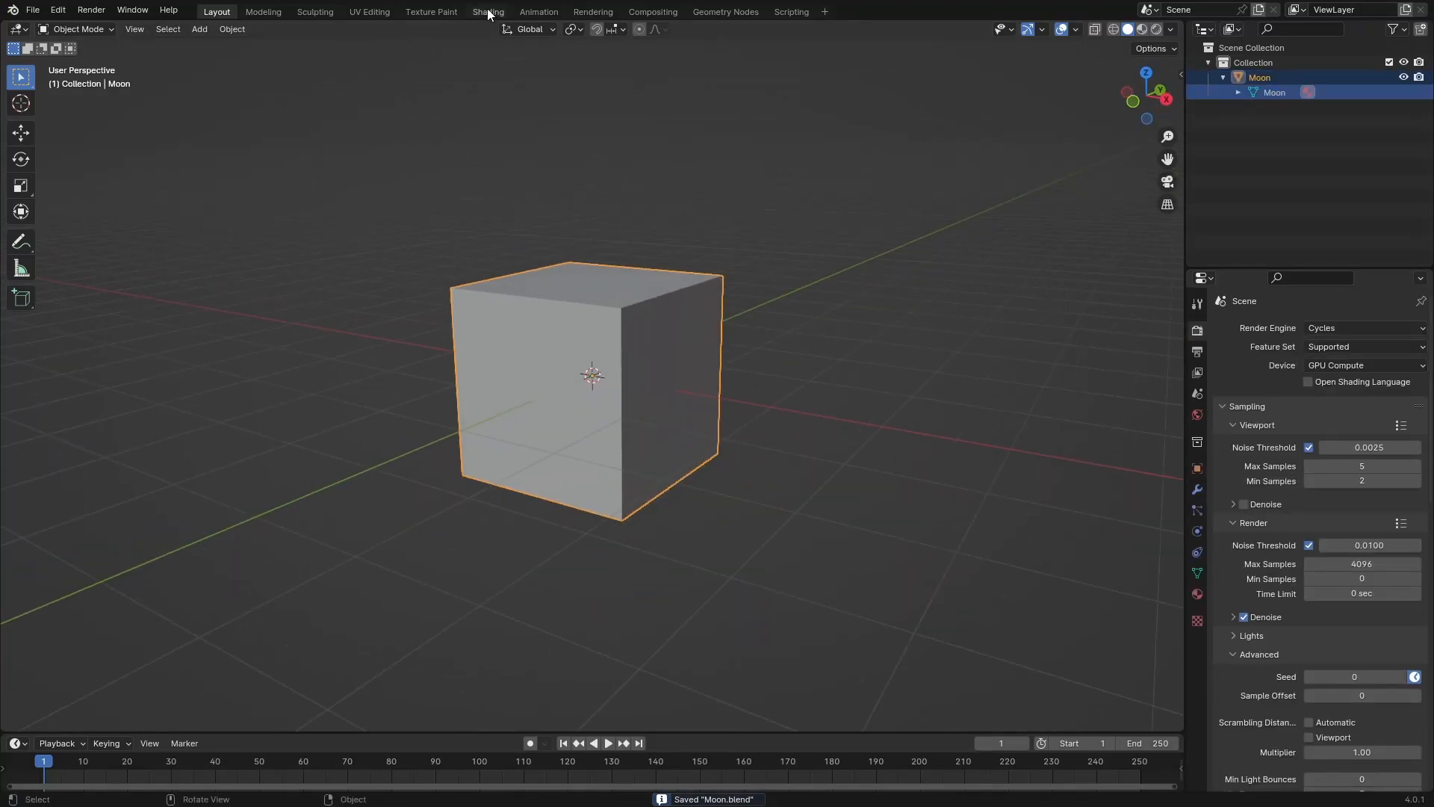
Step: Switch Blender to the Shading workspace
click(488, 11)
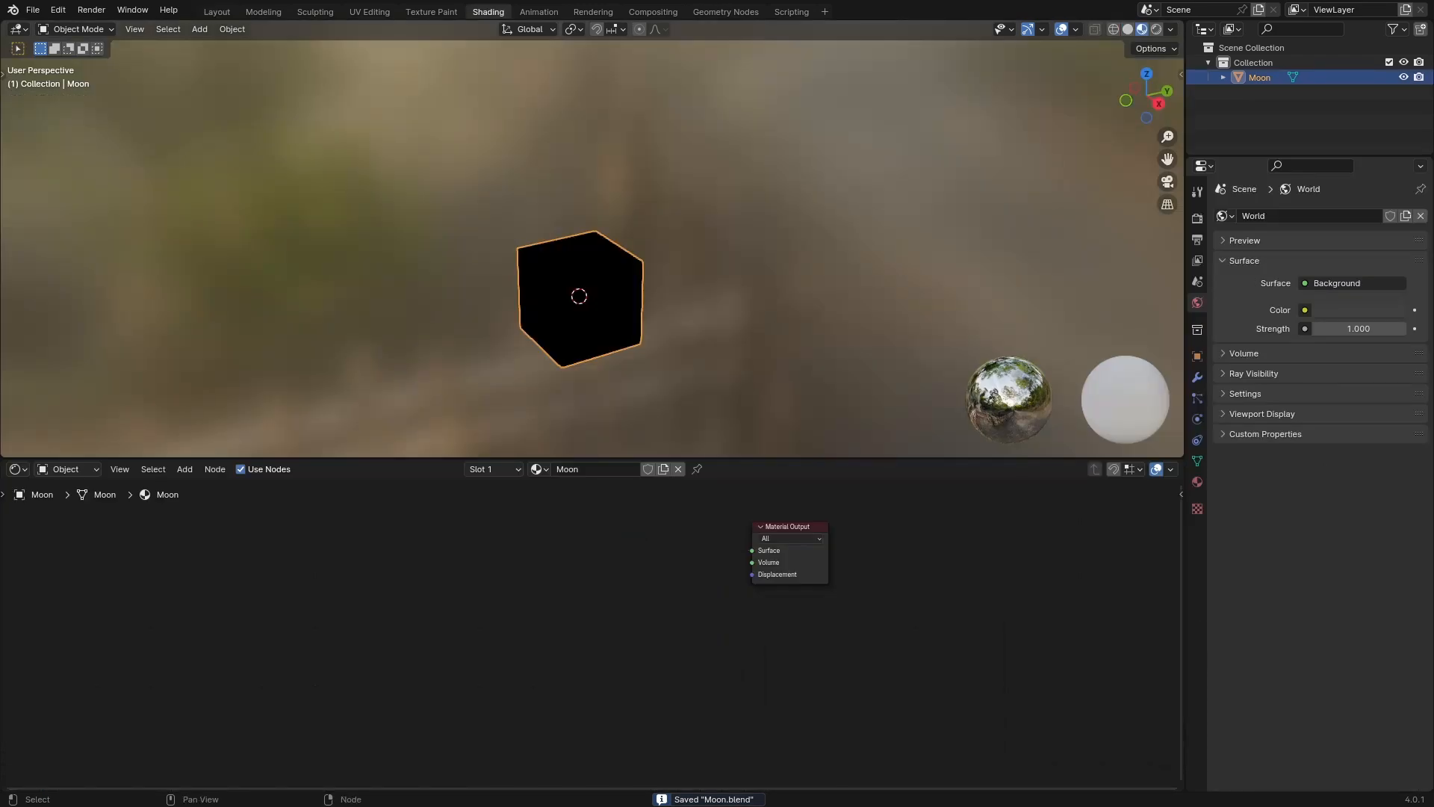
mouse_move(649, 594)
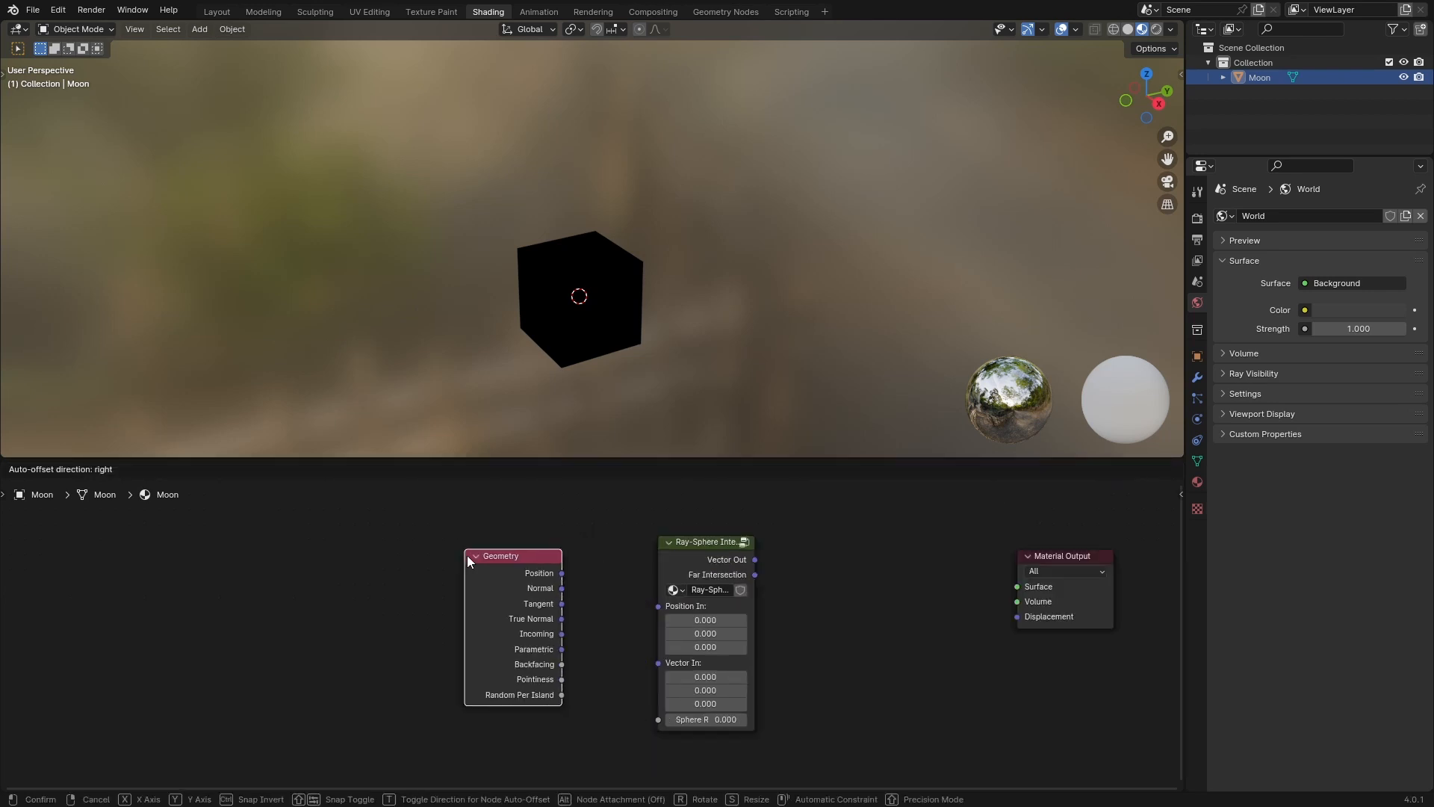
Step: Move the new math node into place in the graph and enter the value 10
drag(561, 573, 665, 614)
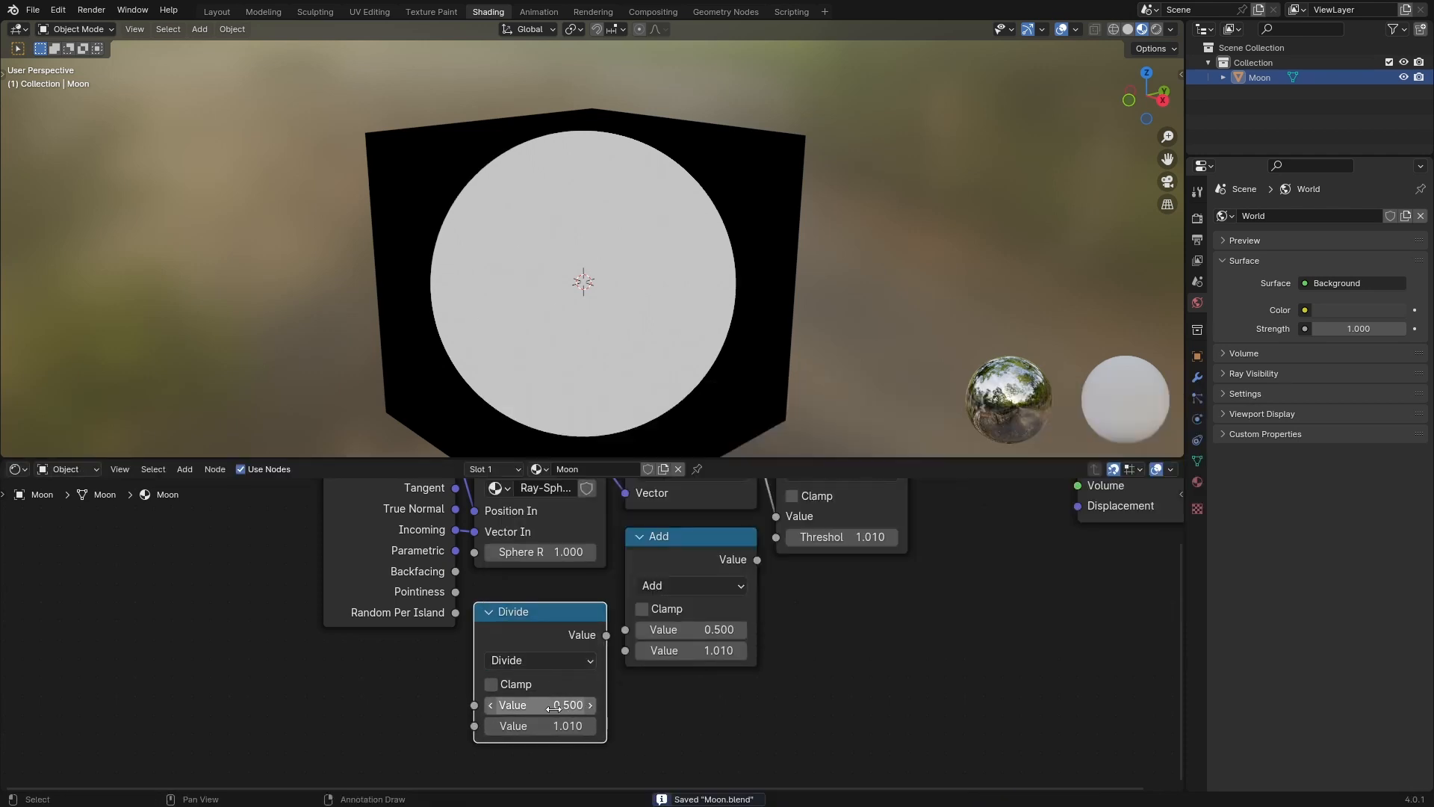
text(100000)
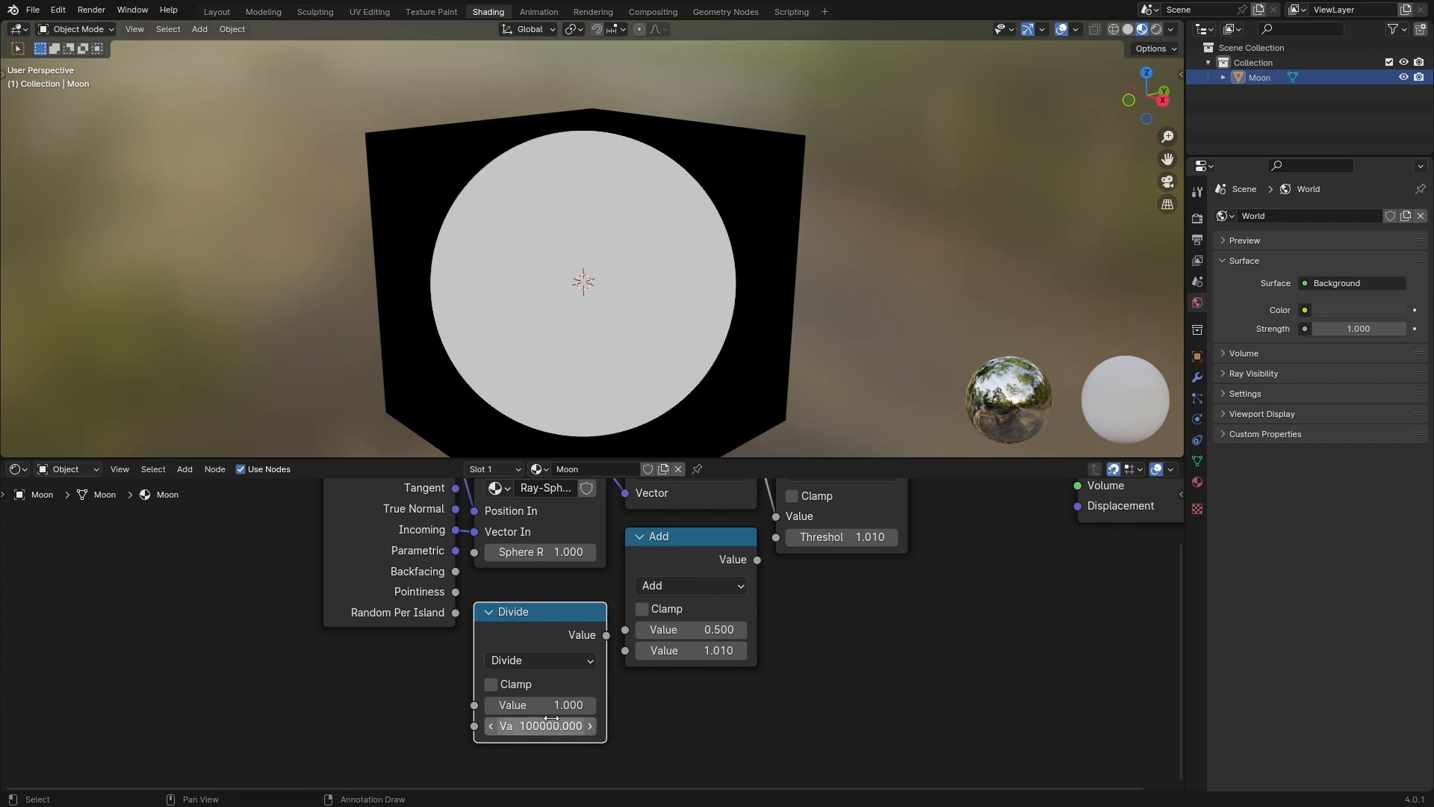
Step: Begin editing a value field on the Divide node
double_click(690, 629)
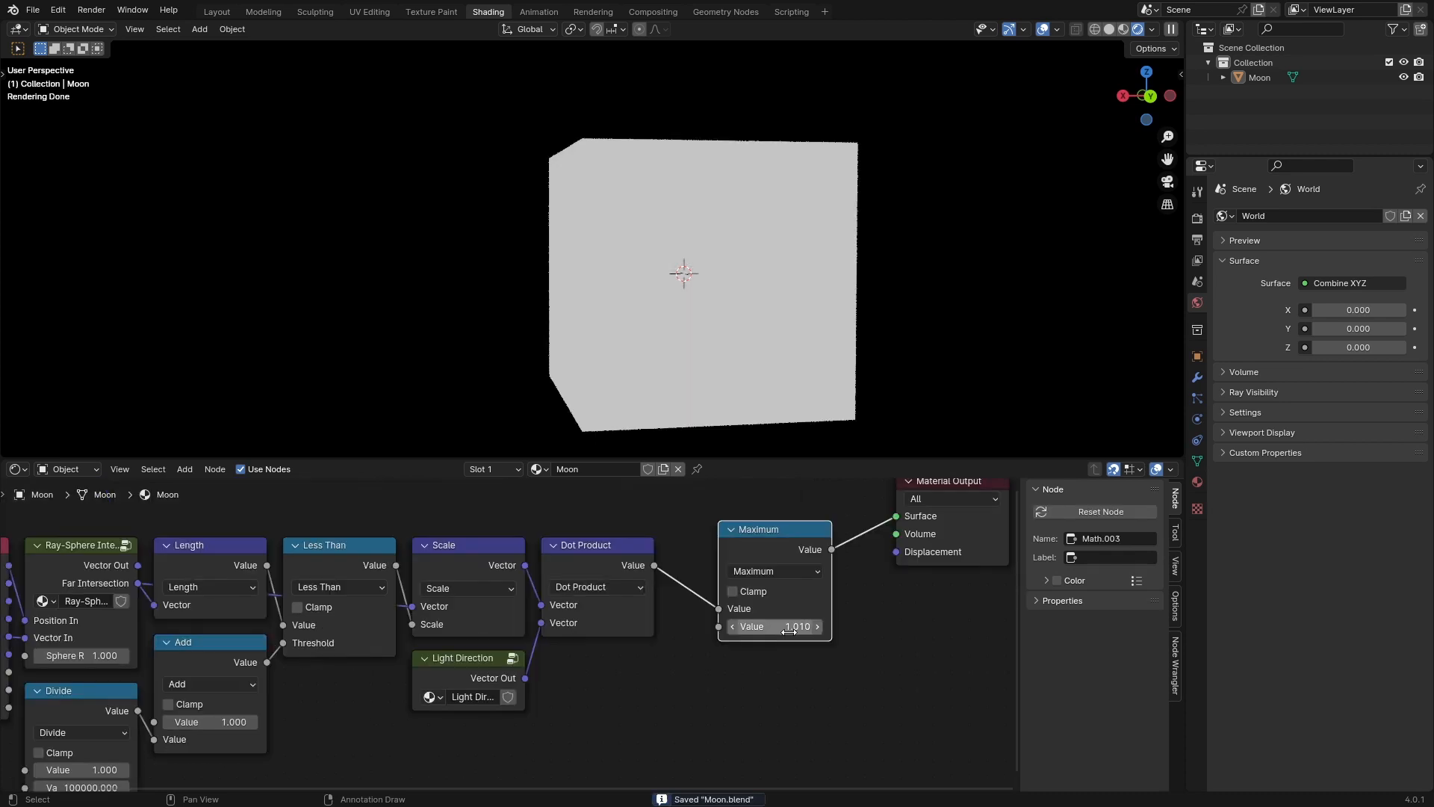
Step: Drag the Maximum node's value down to 0
drag(778, 626, 782, 627)
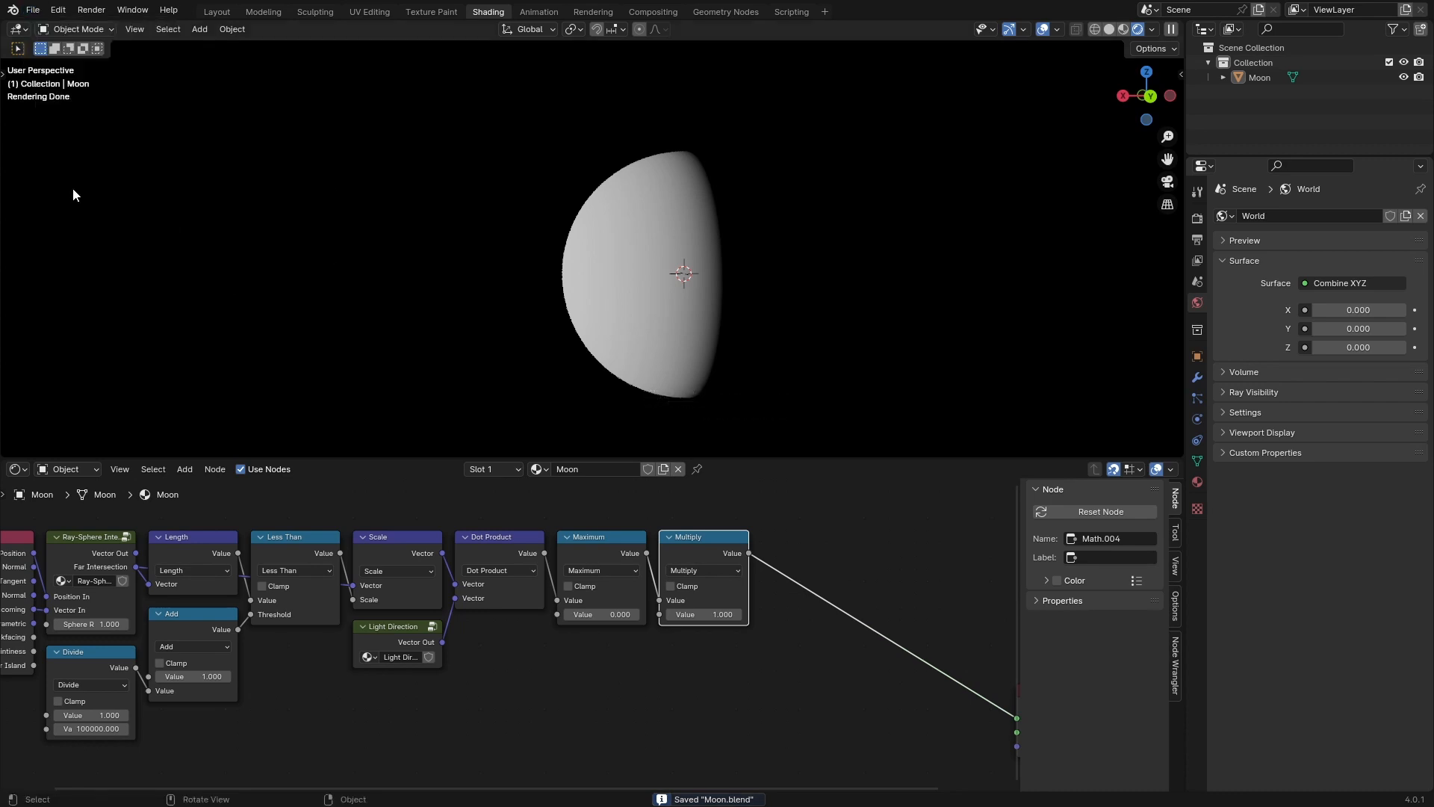
mouse_move(564, 411)
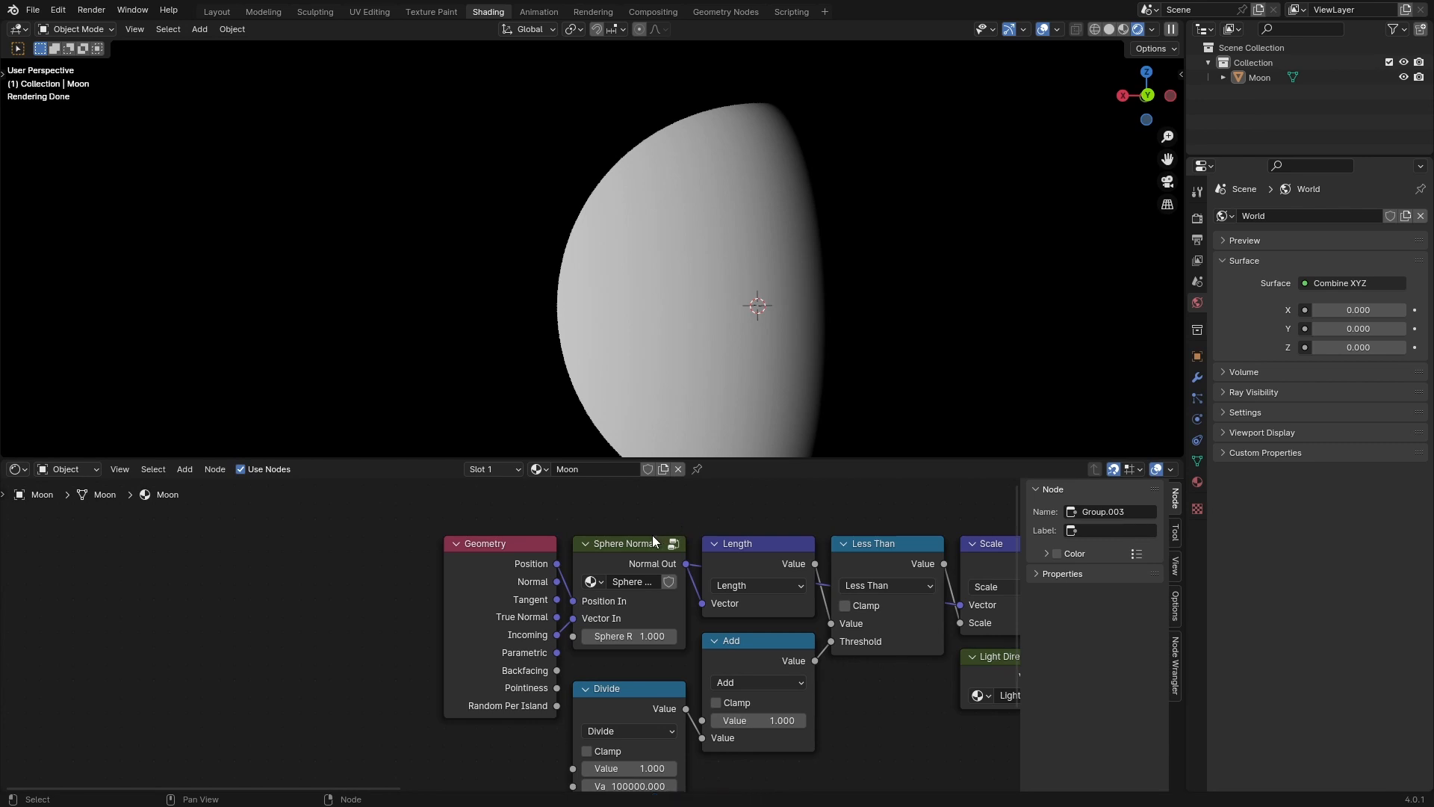
Step: Save the Moon.blend file
key(ctrl+s)
text(2)
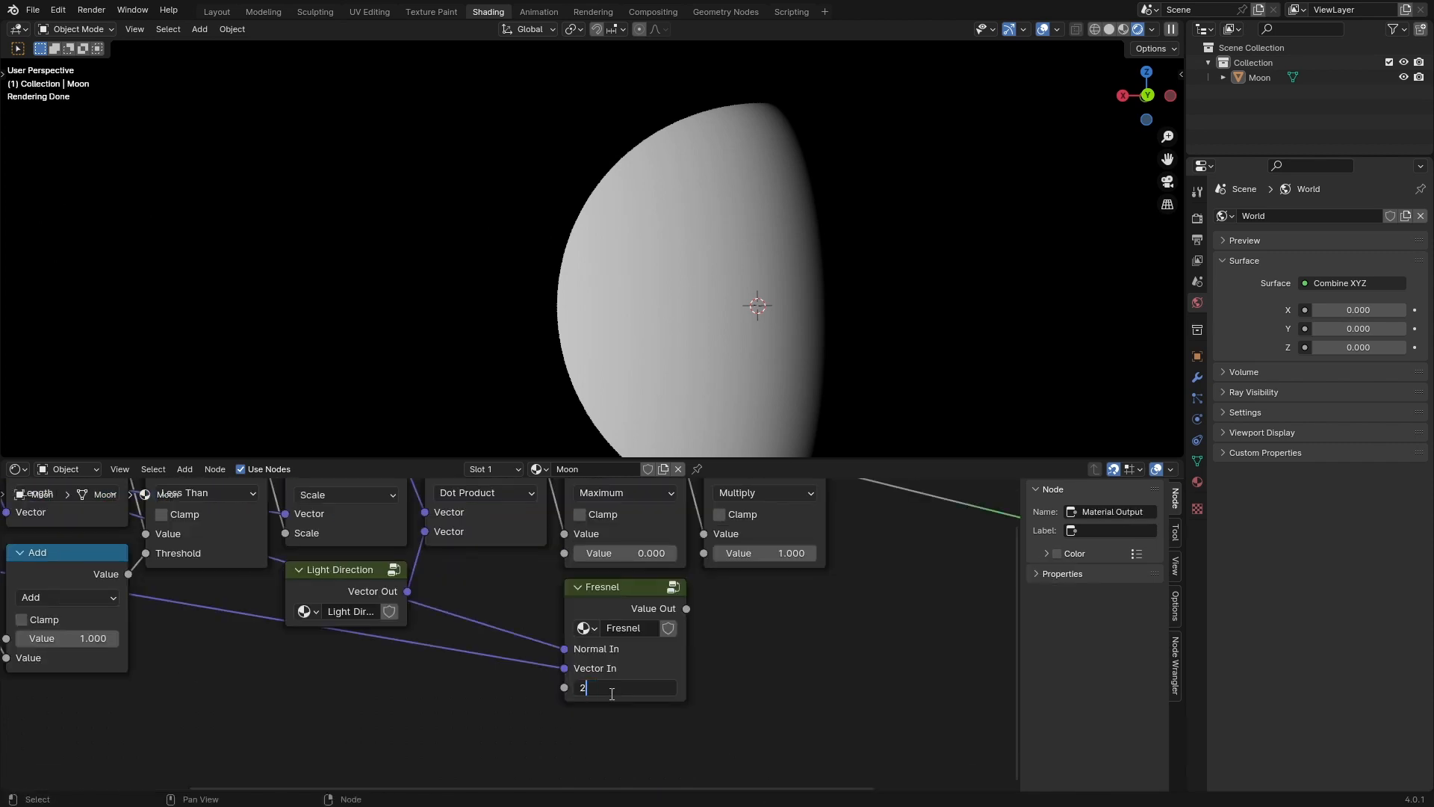
text(5)
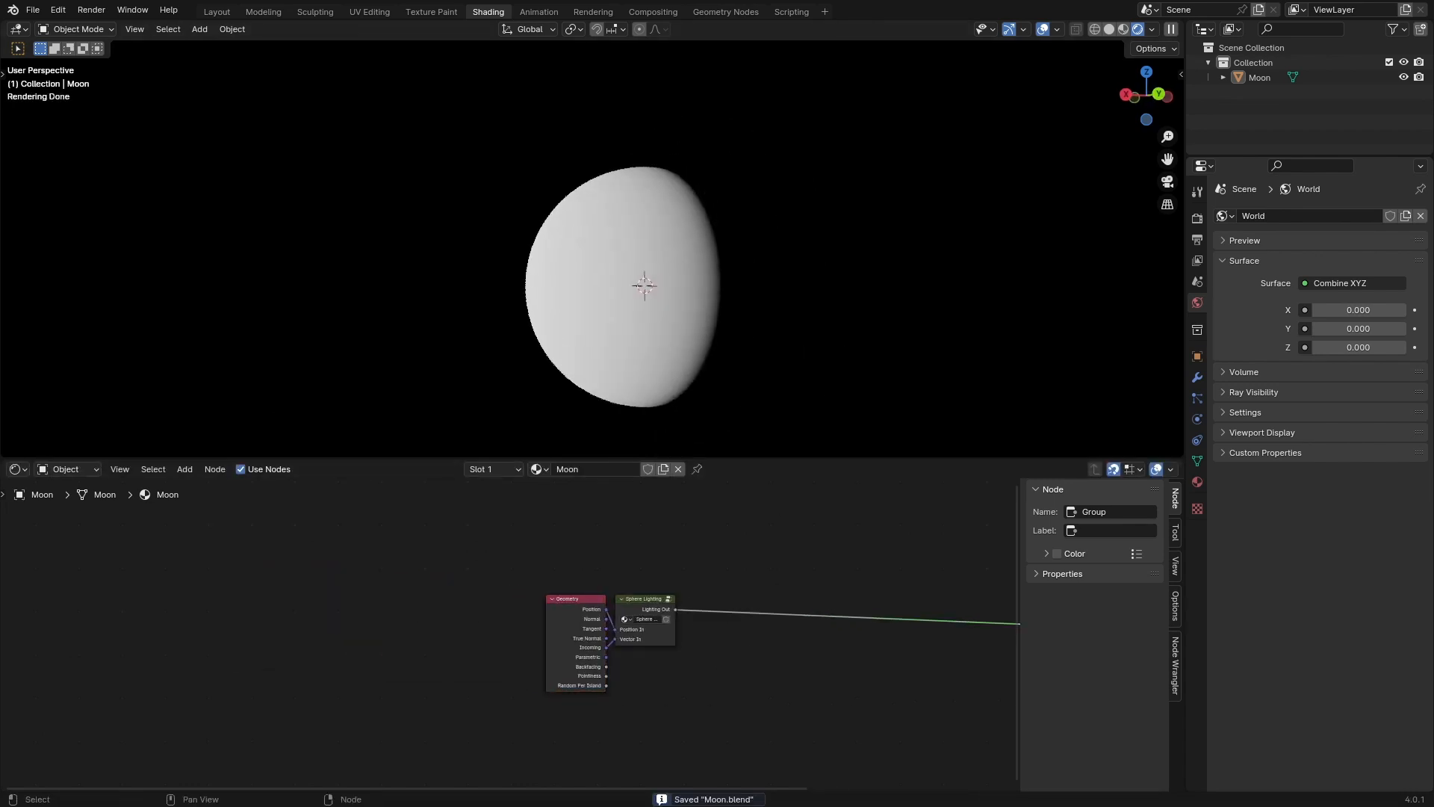
mouse_move(755, 611)
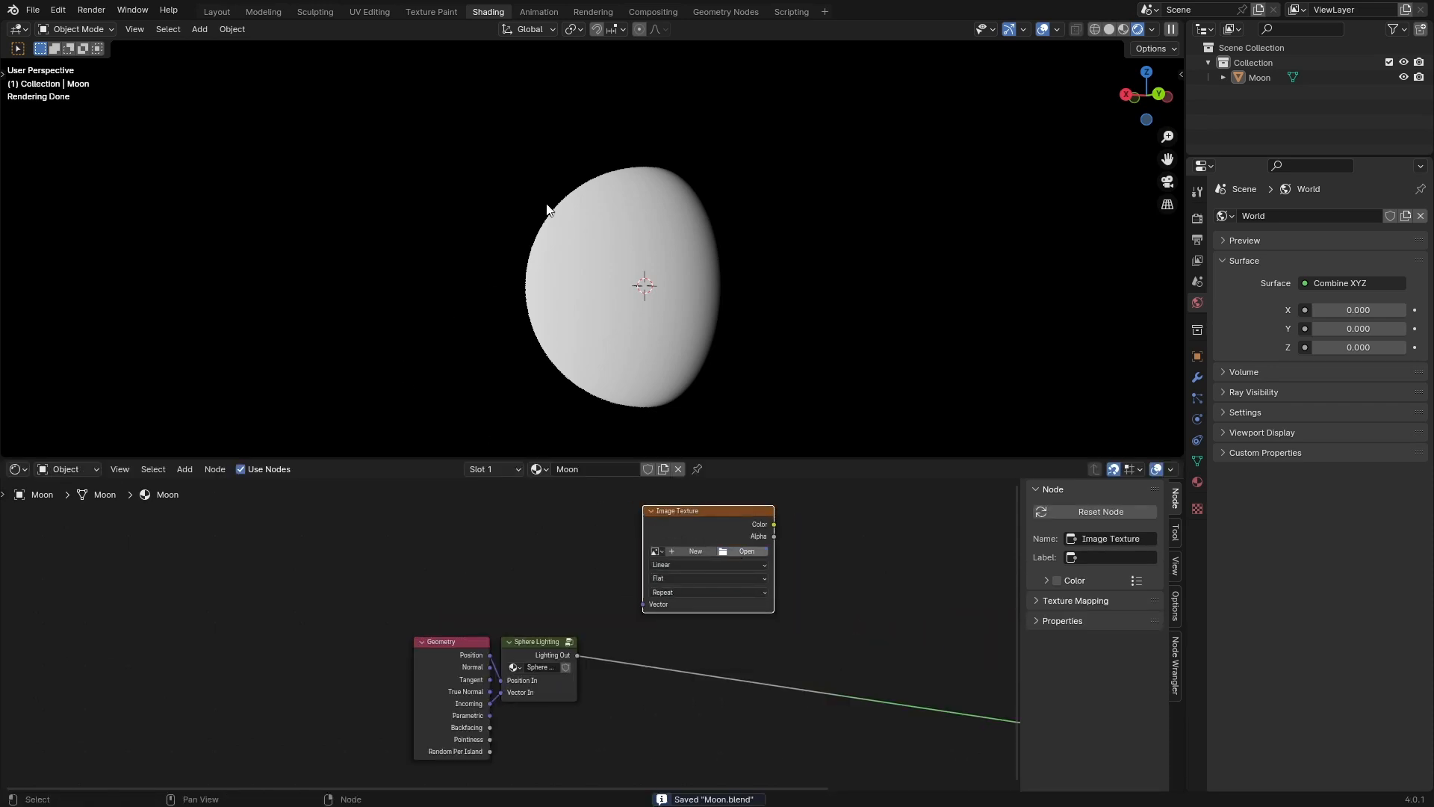
Step: Browse from the Image Texture node to load the Diffuse.tif moon image
click(747, 551)
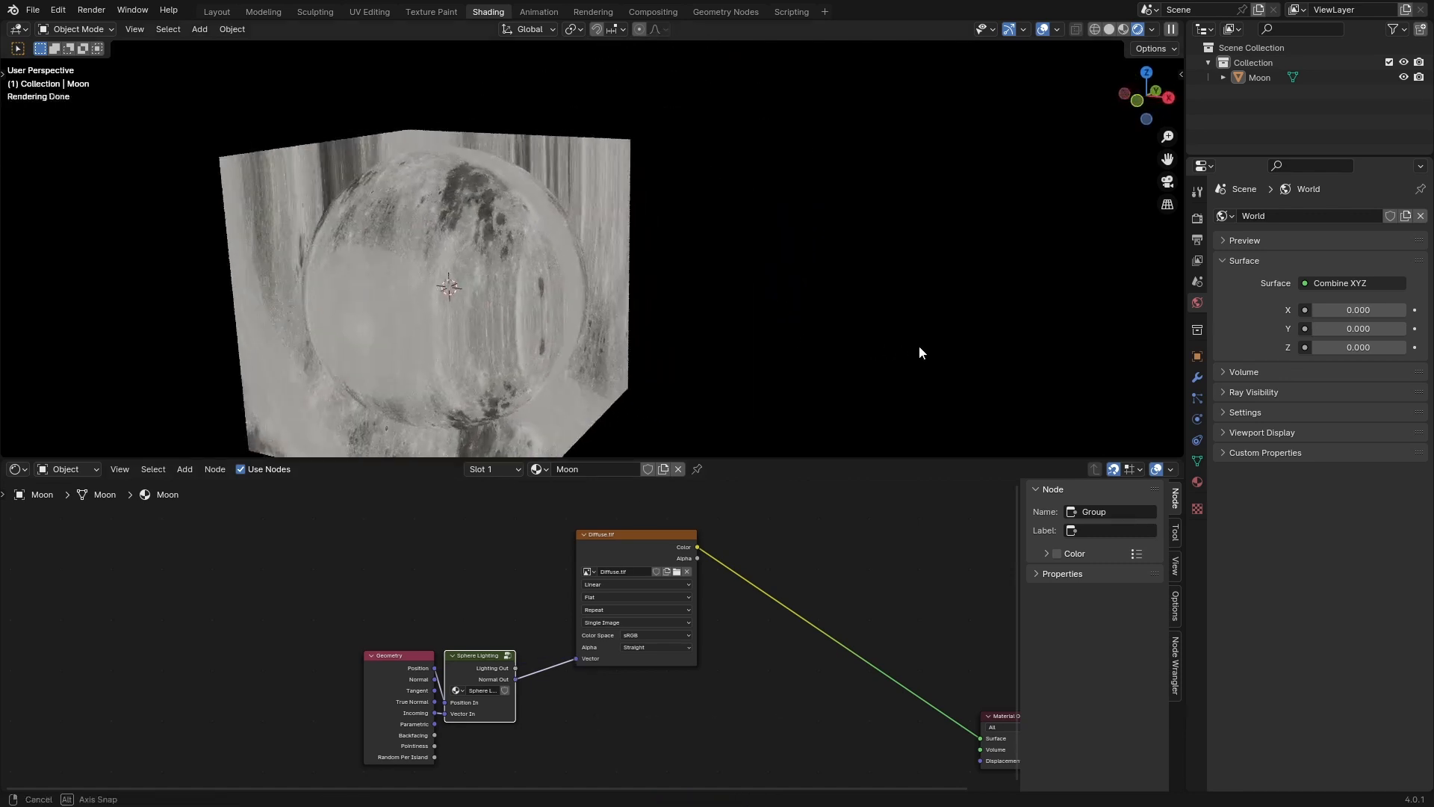
Step: Work in the Shader Editor to add a Separate XYZ node for the normal output
click(636, 596)
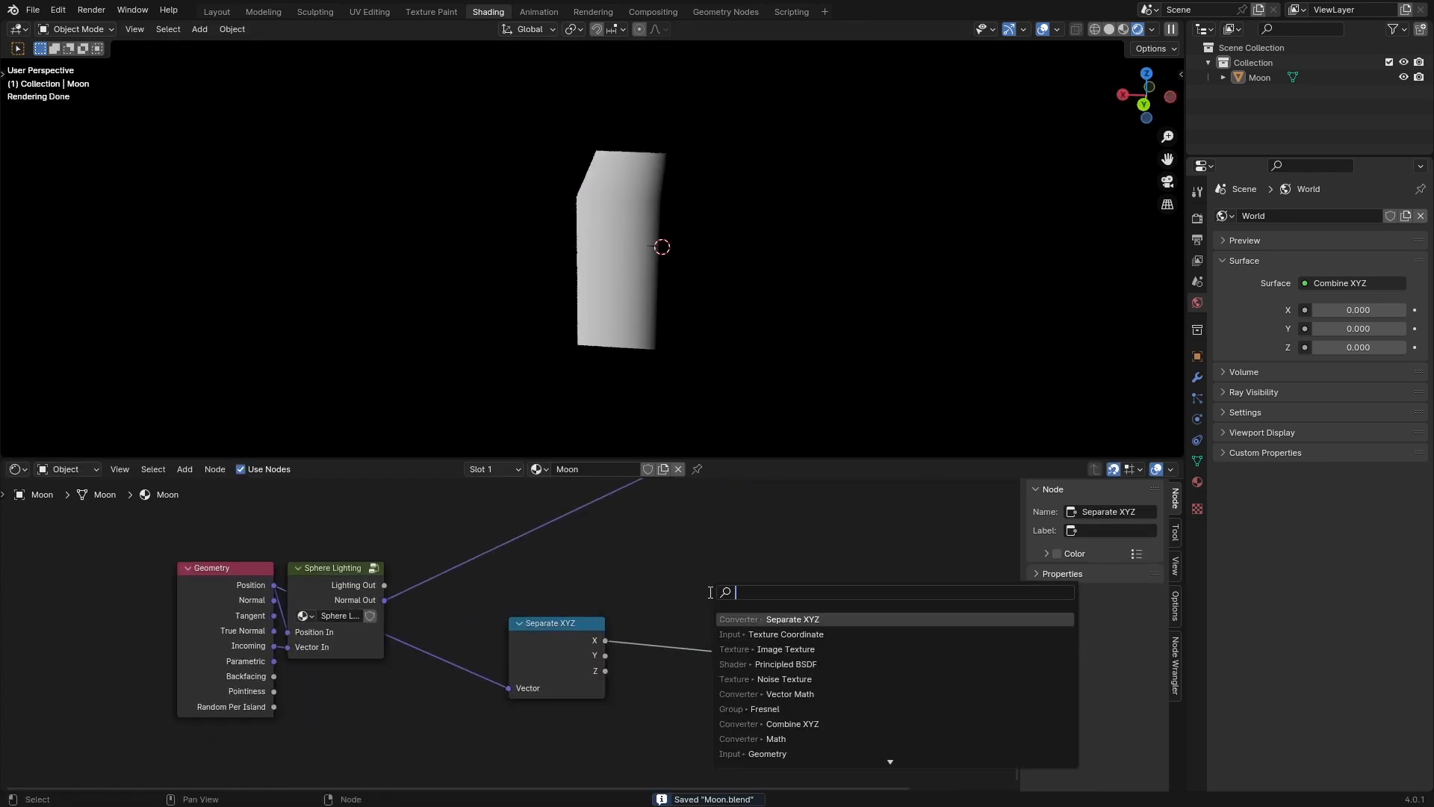
click(775, 738)
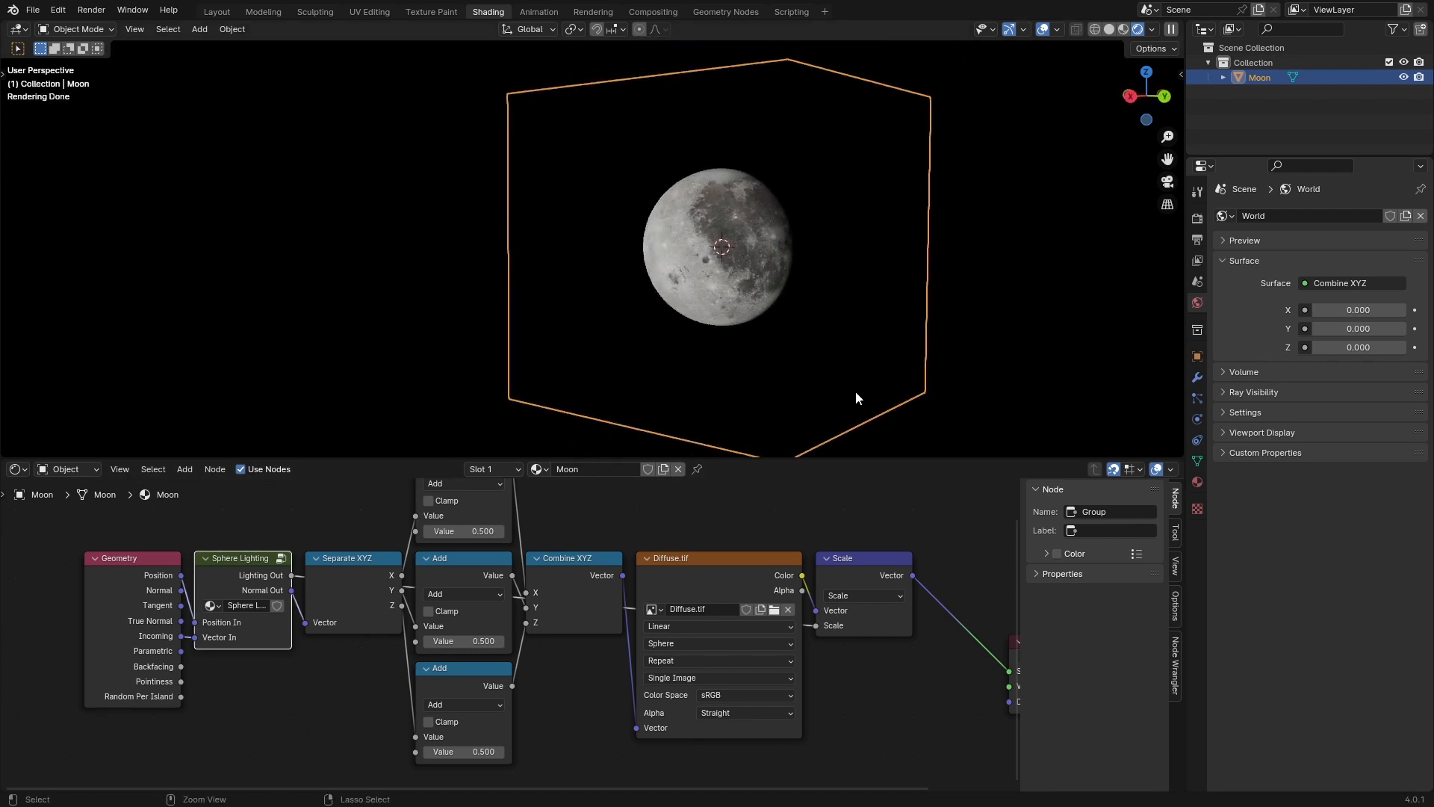
Step: Save the file and show the Moon cube's transform properties sidebar
key(ctrl+s)
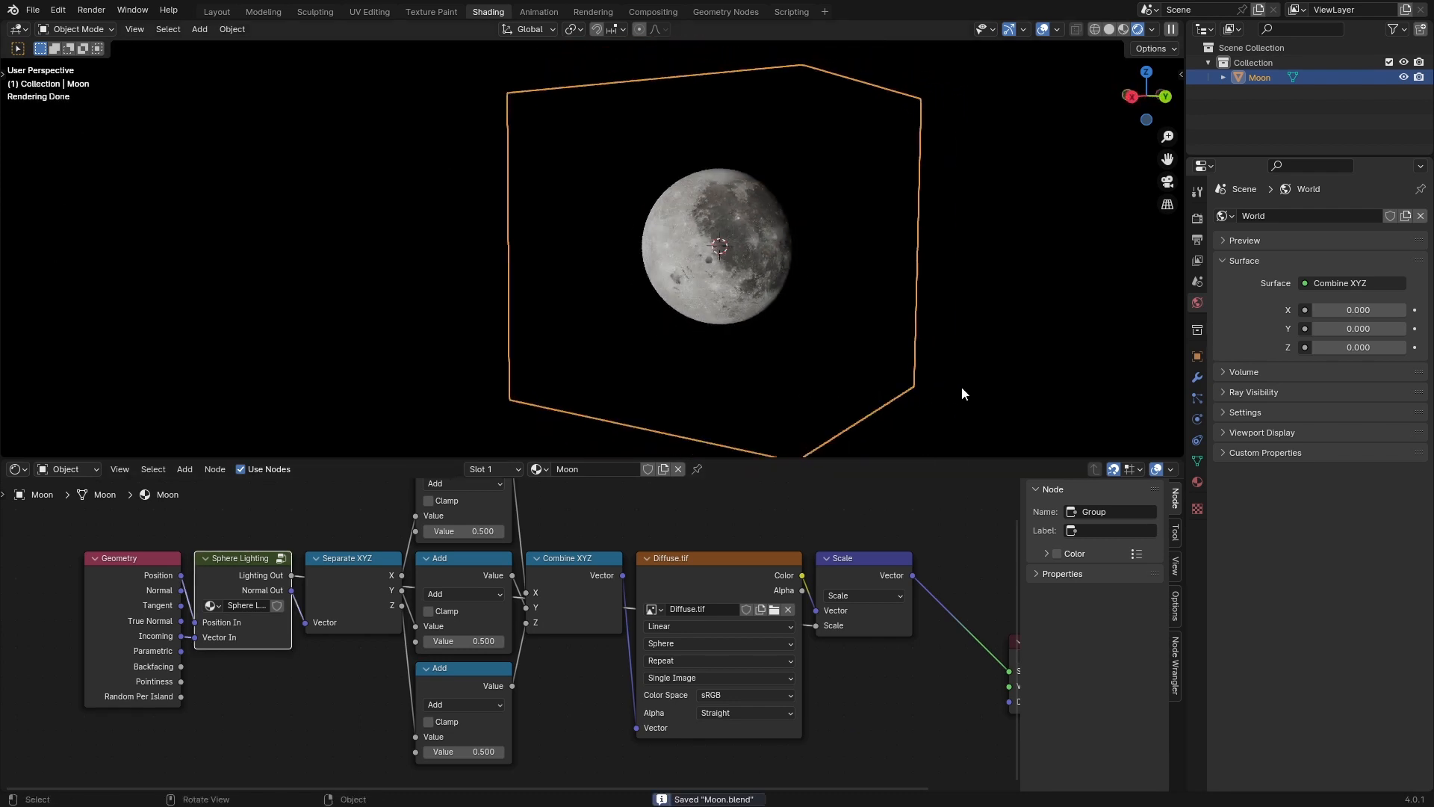
key(n)
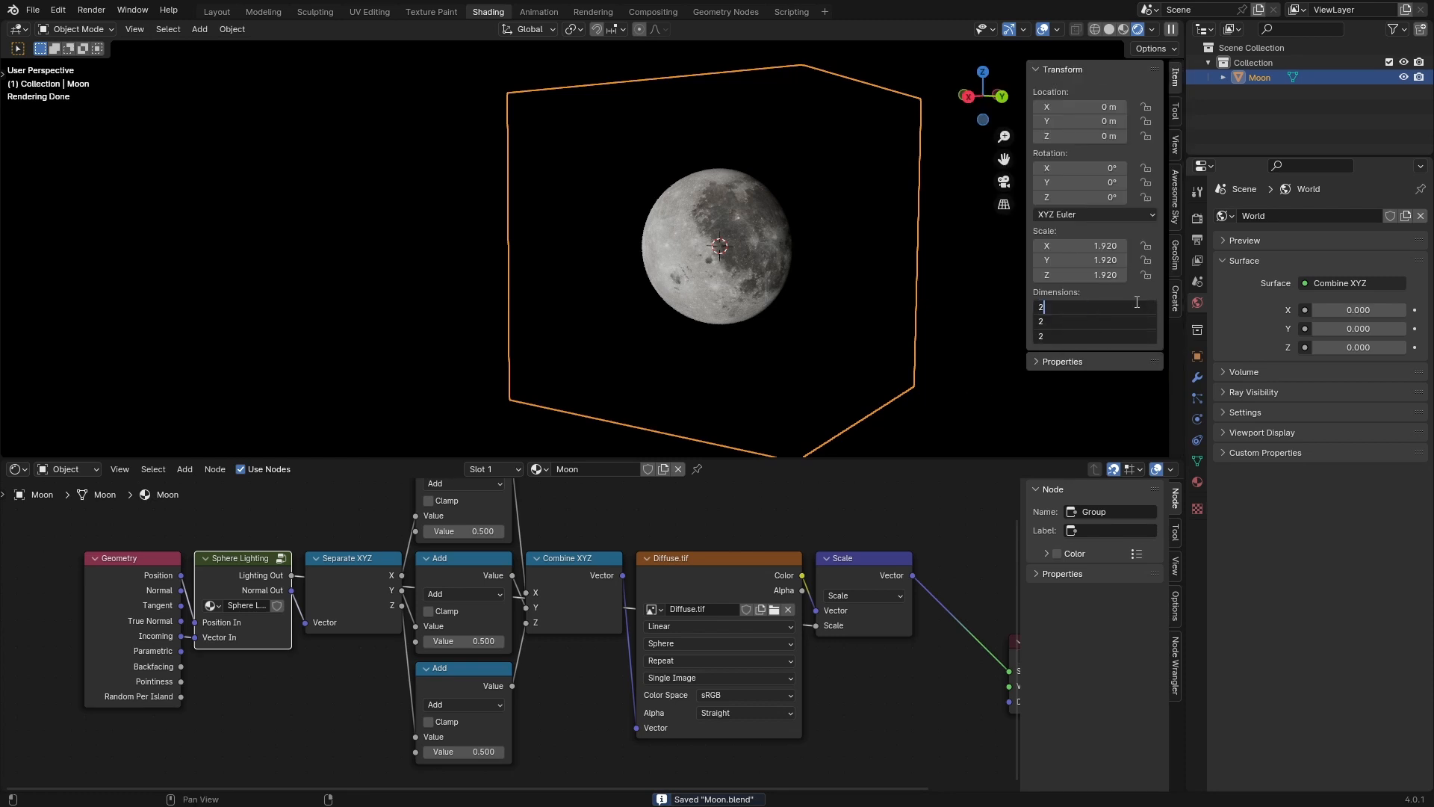